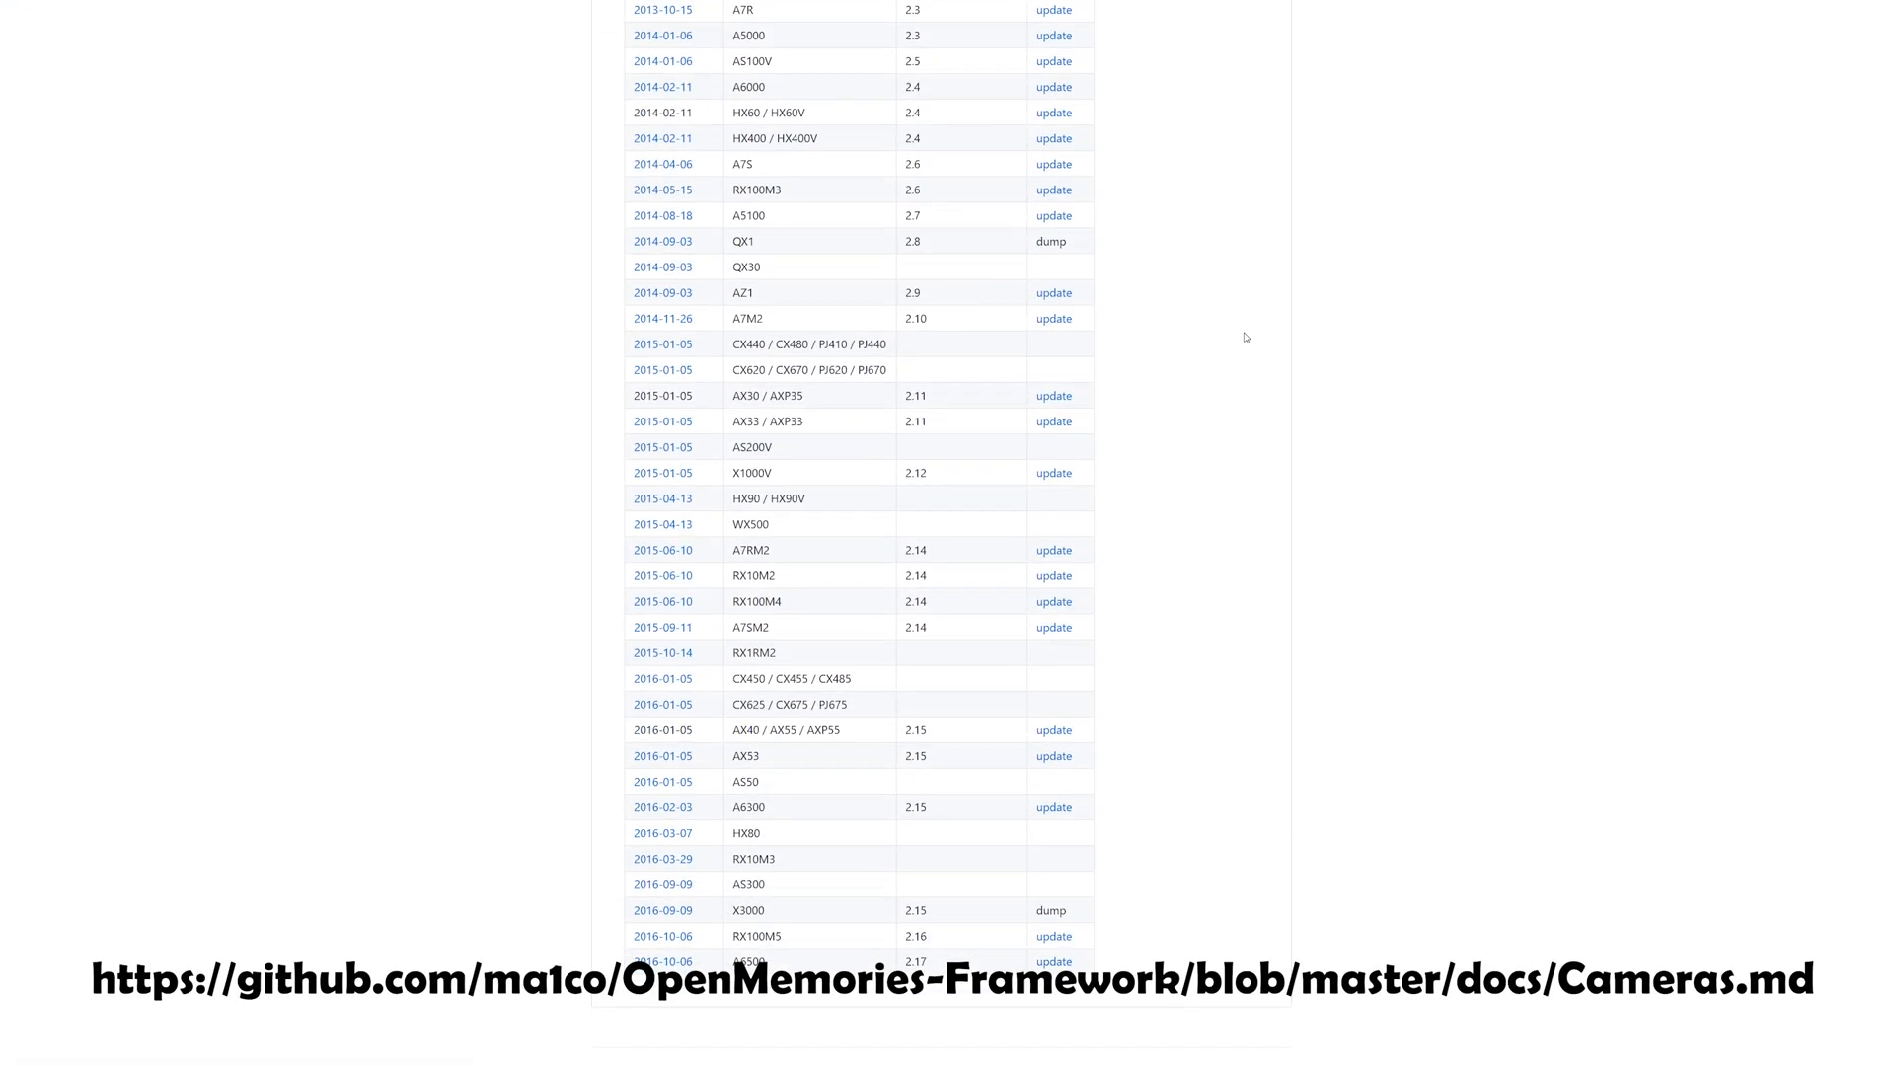
# Scroll through the Camera info details for the DSC-RX100M4, firmware 2.00.
pyautogui.scroll(3)
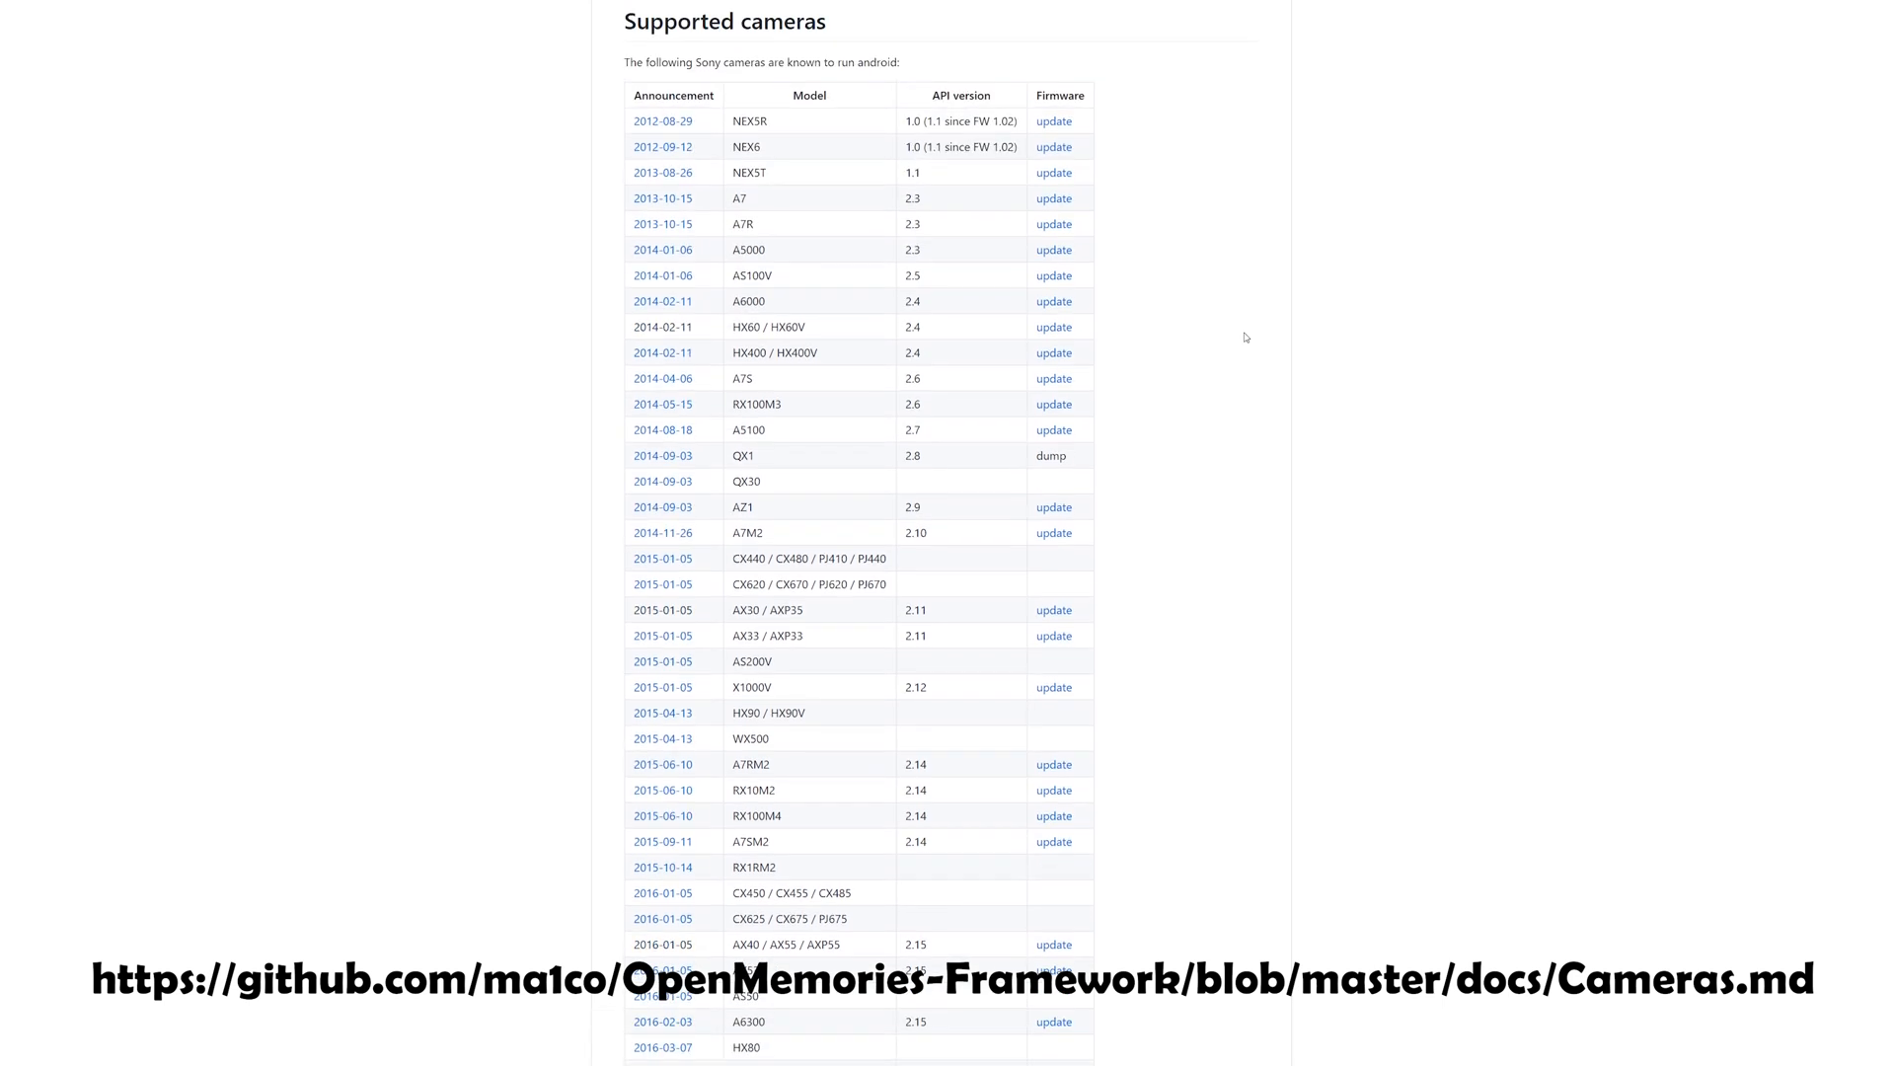
pyautogui.scroll(-3)
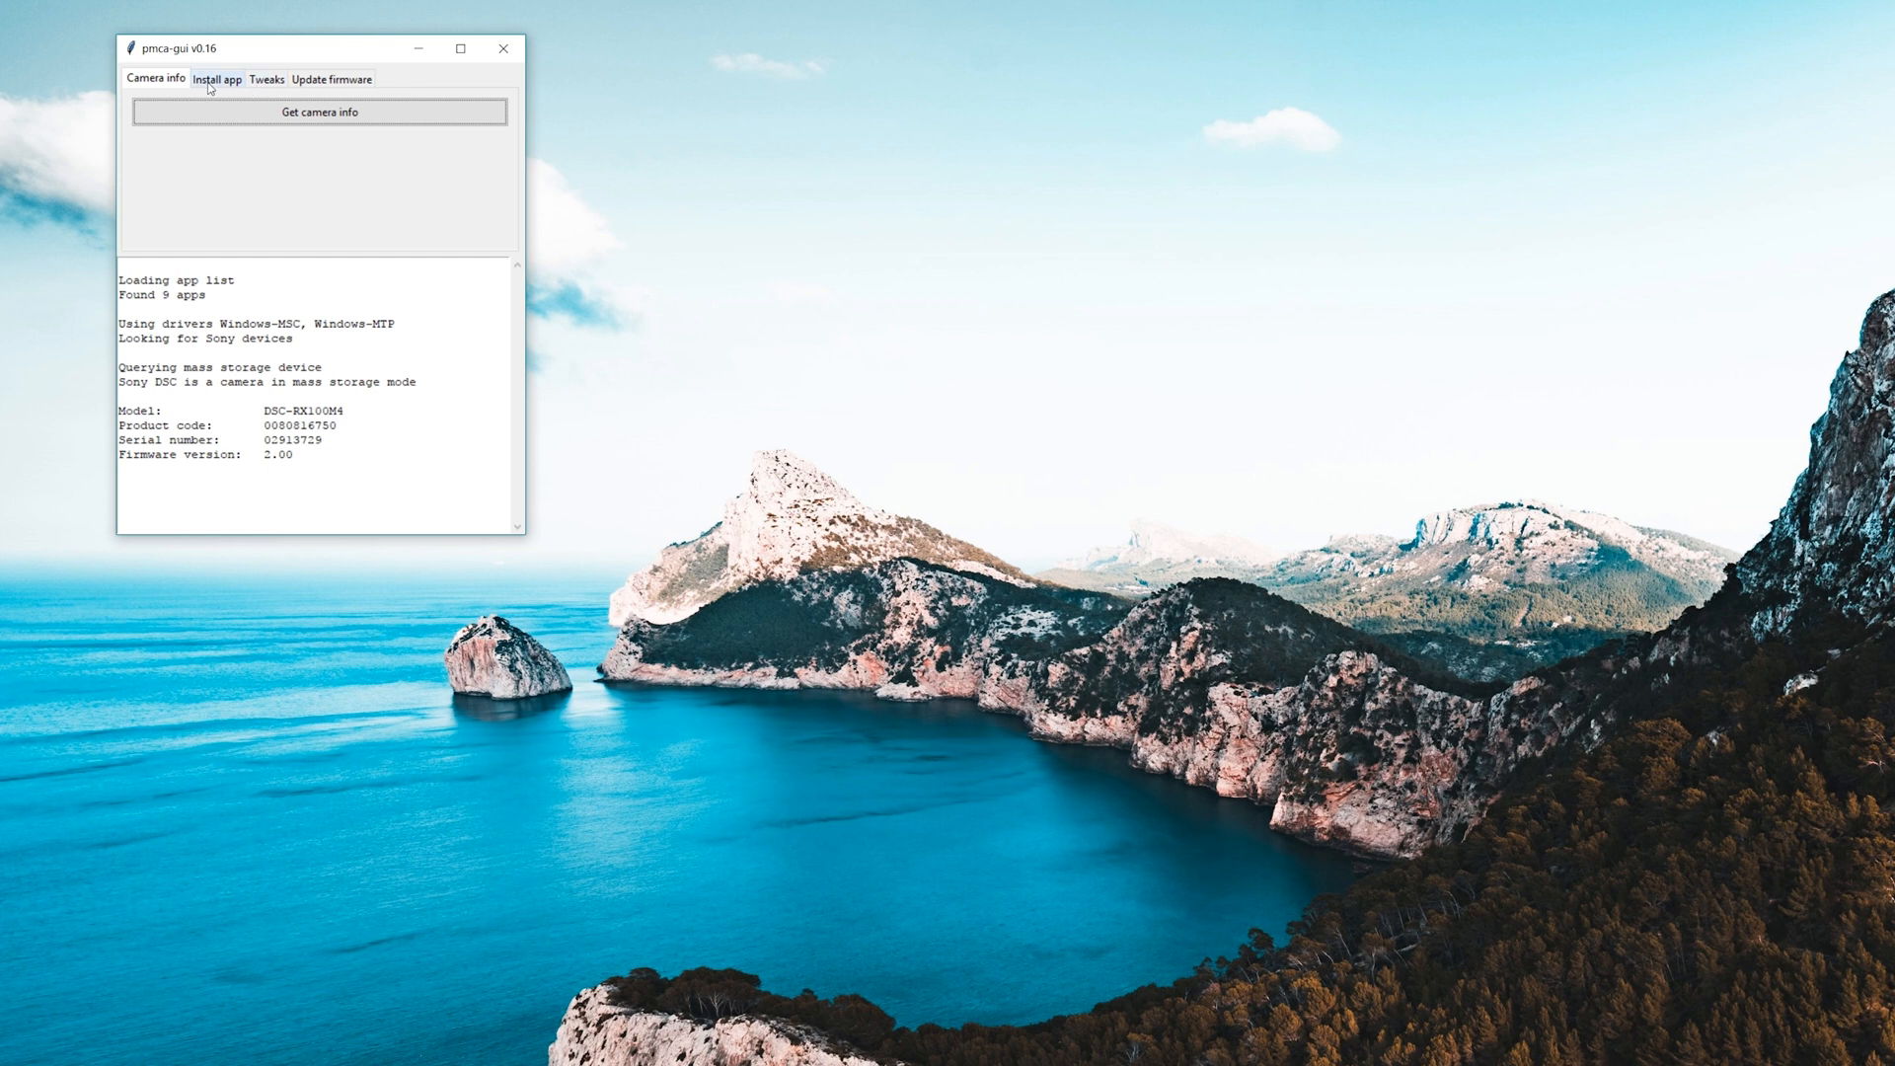
# Show the installable app list, including OpenMemories: Tweak, under Install app.
pyautogui.click(218, 79)
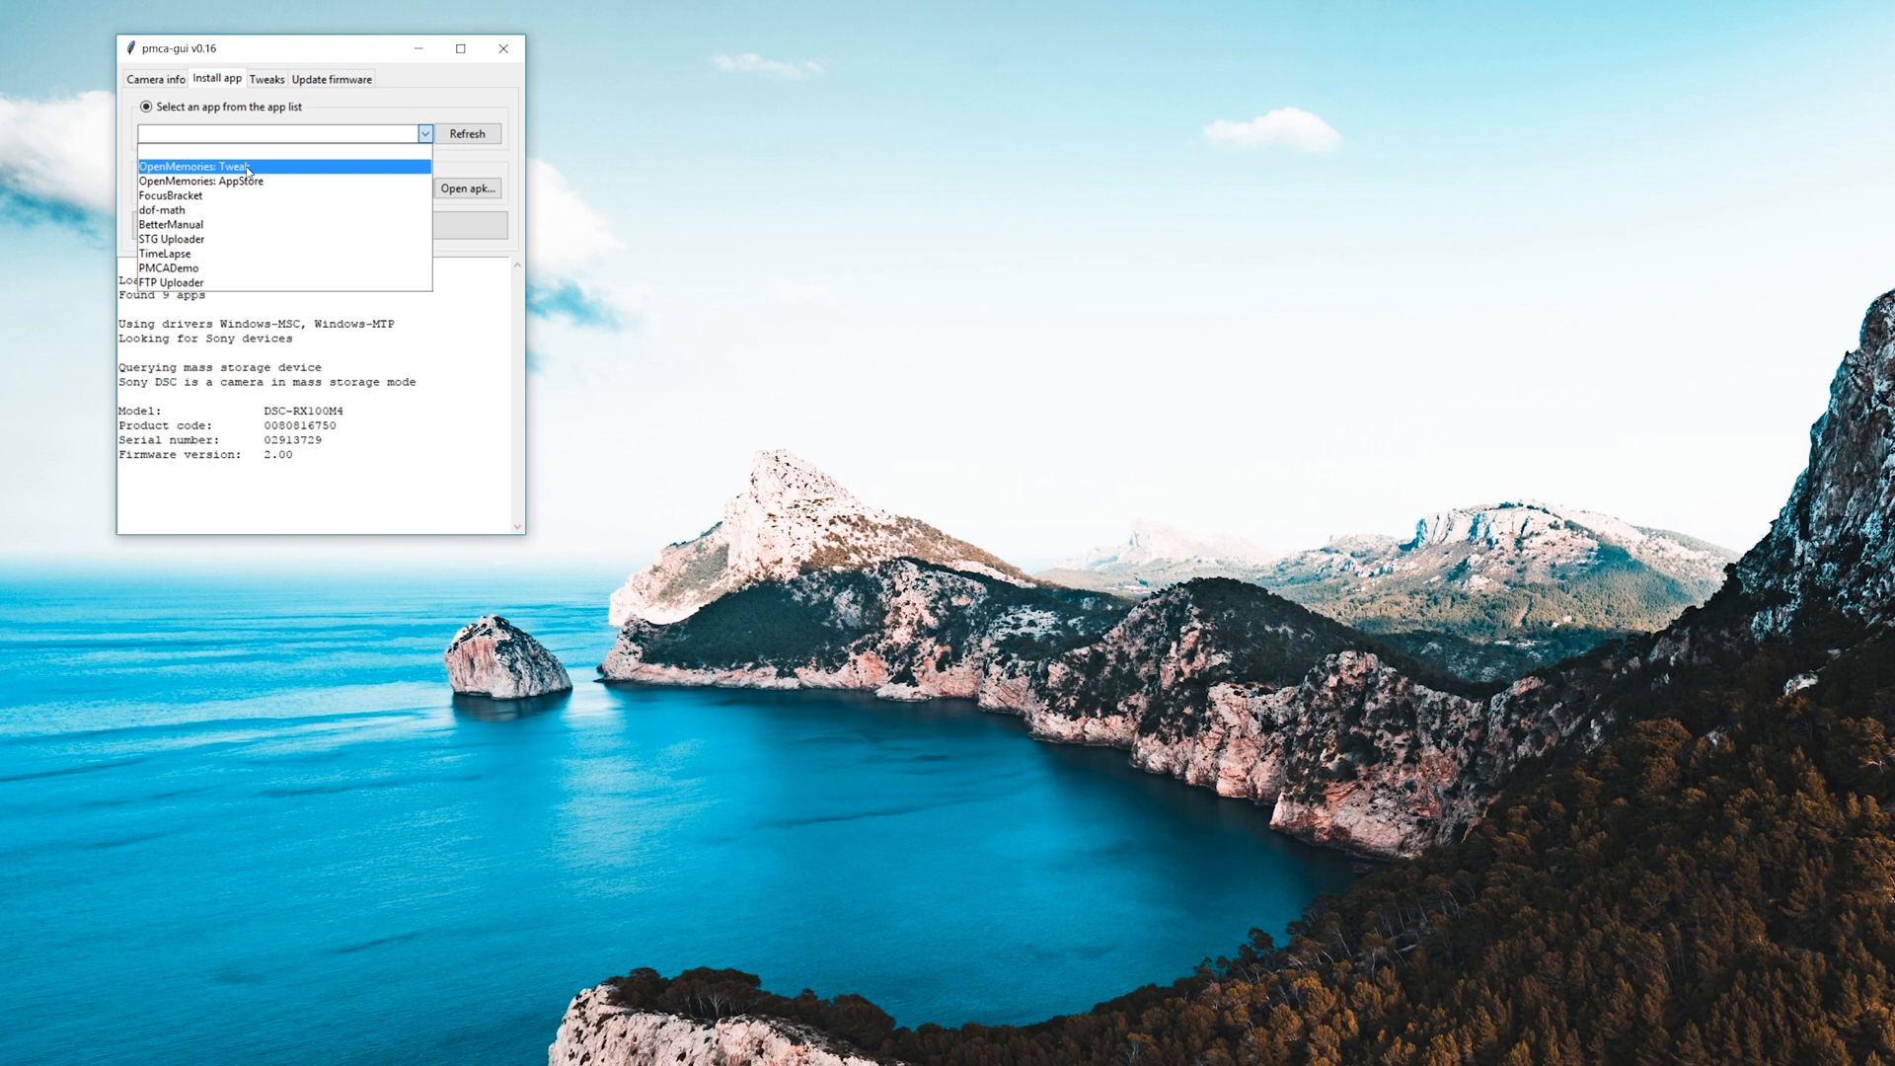
pyautogui.click(200, 166)
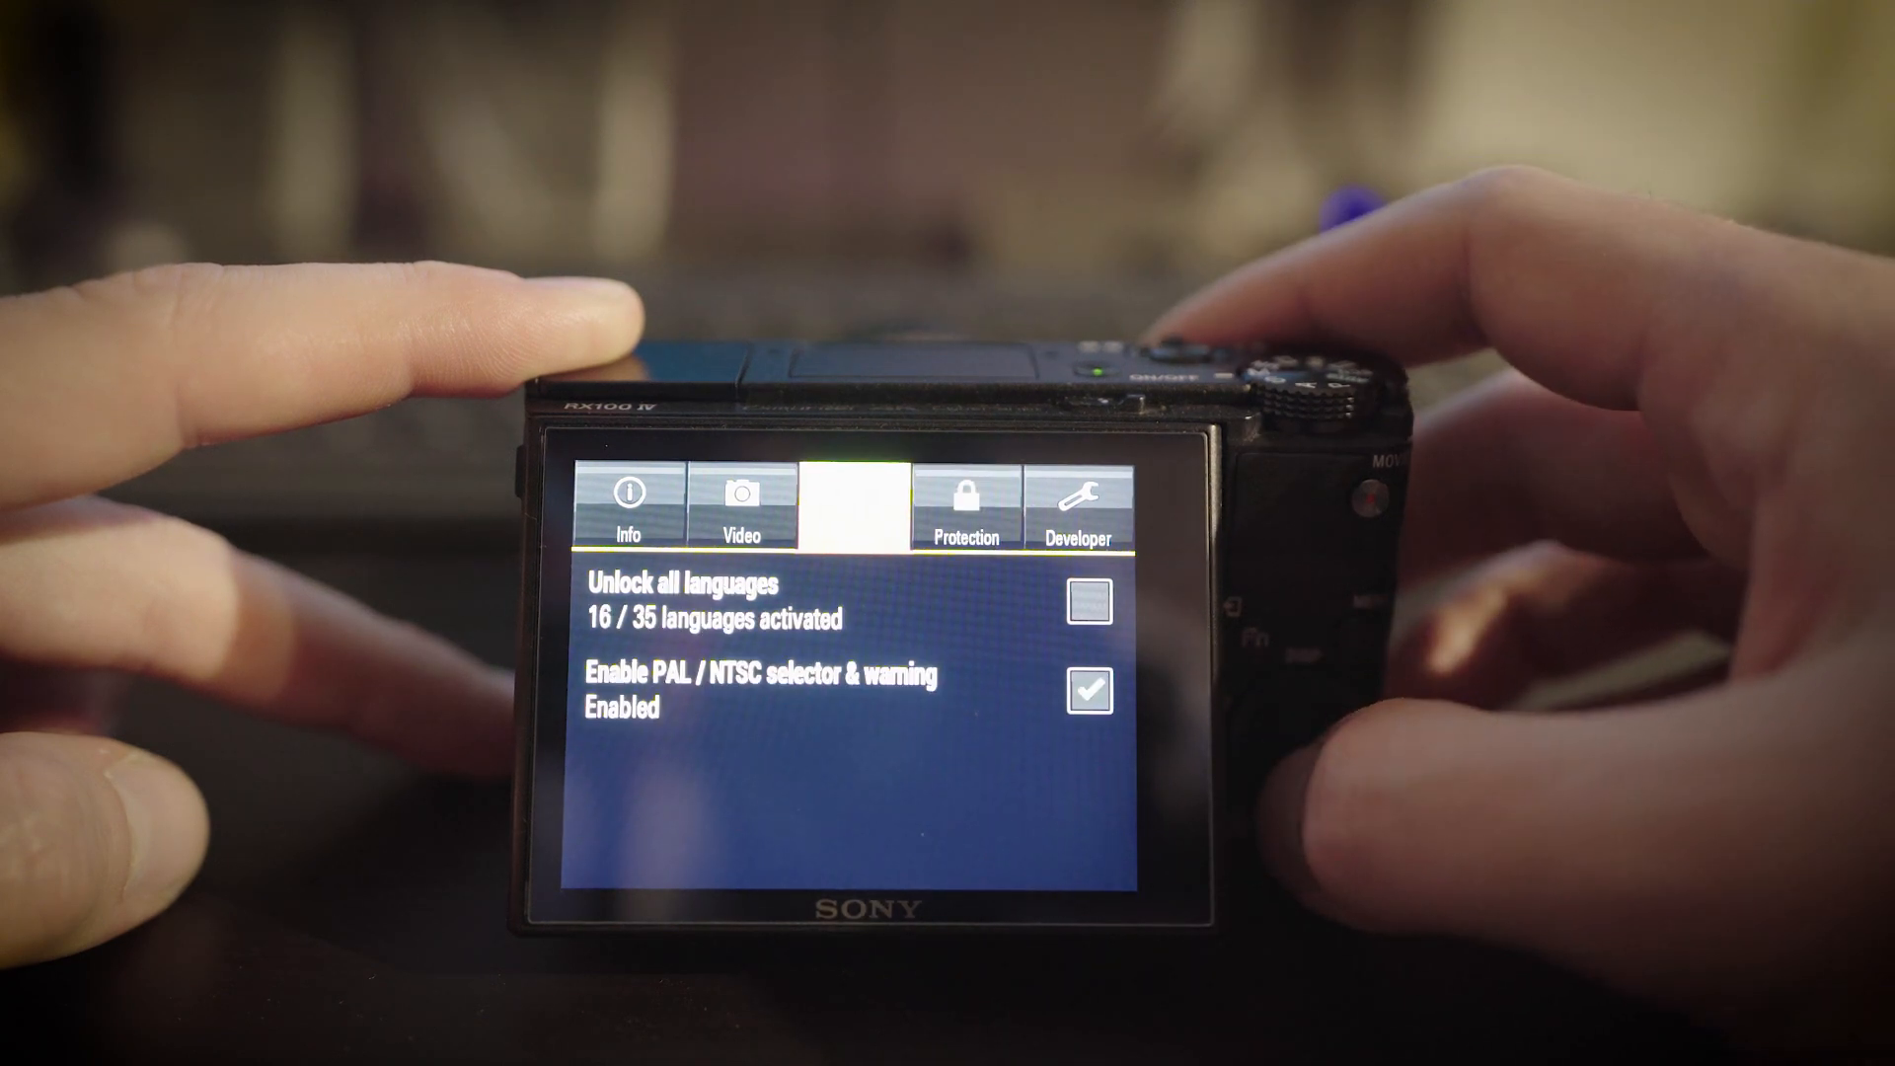
# Disable the PAL / NTSC selector & warning in OpenMemories: Tweak on the camera.
pyautogui.click(1088, 691)
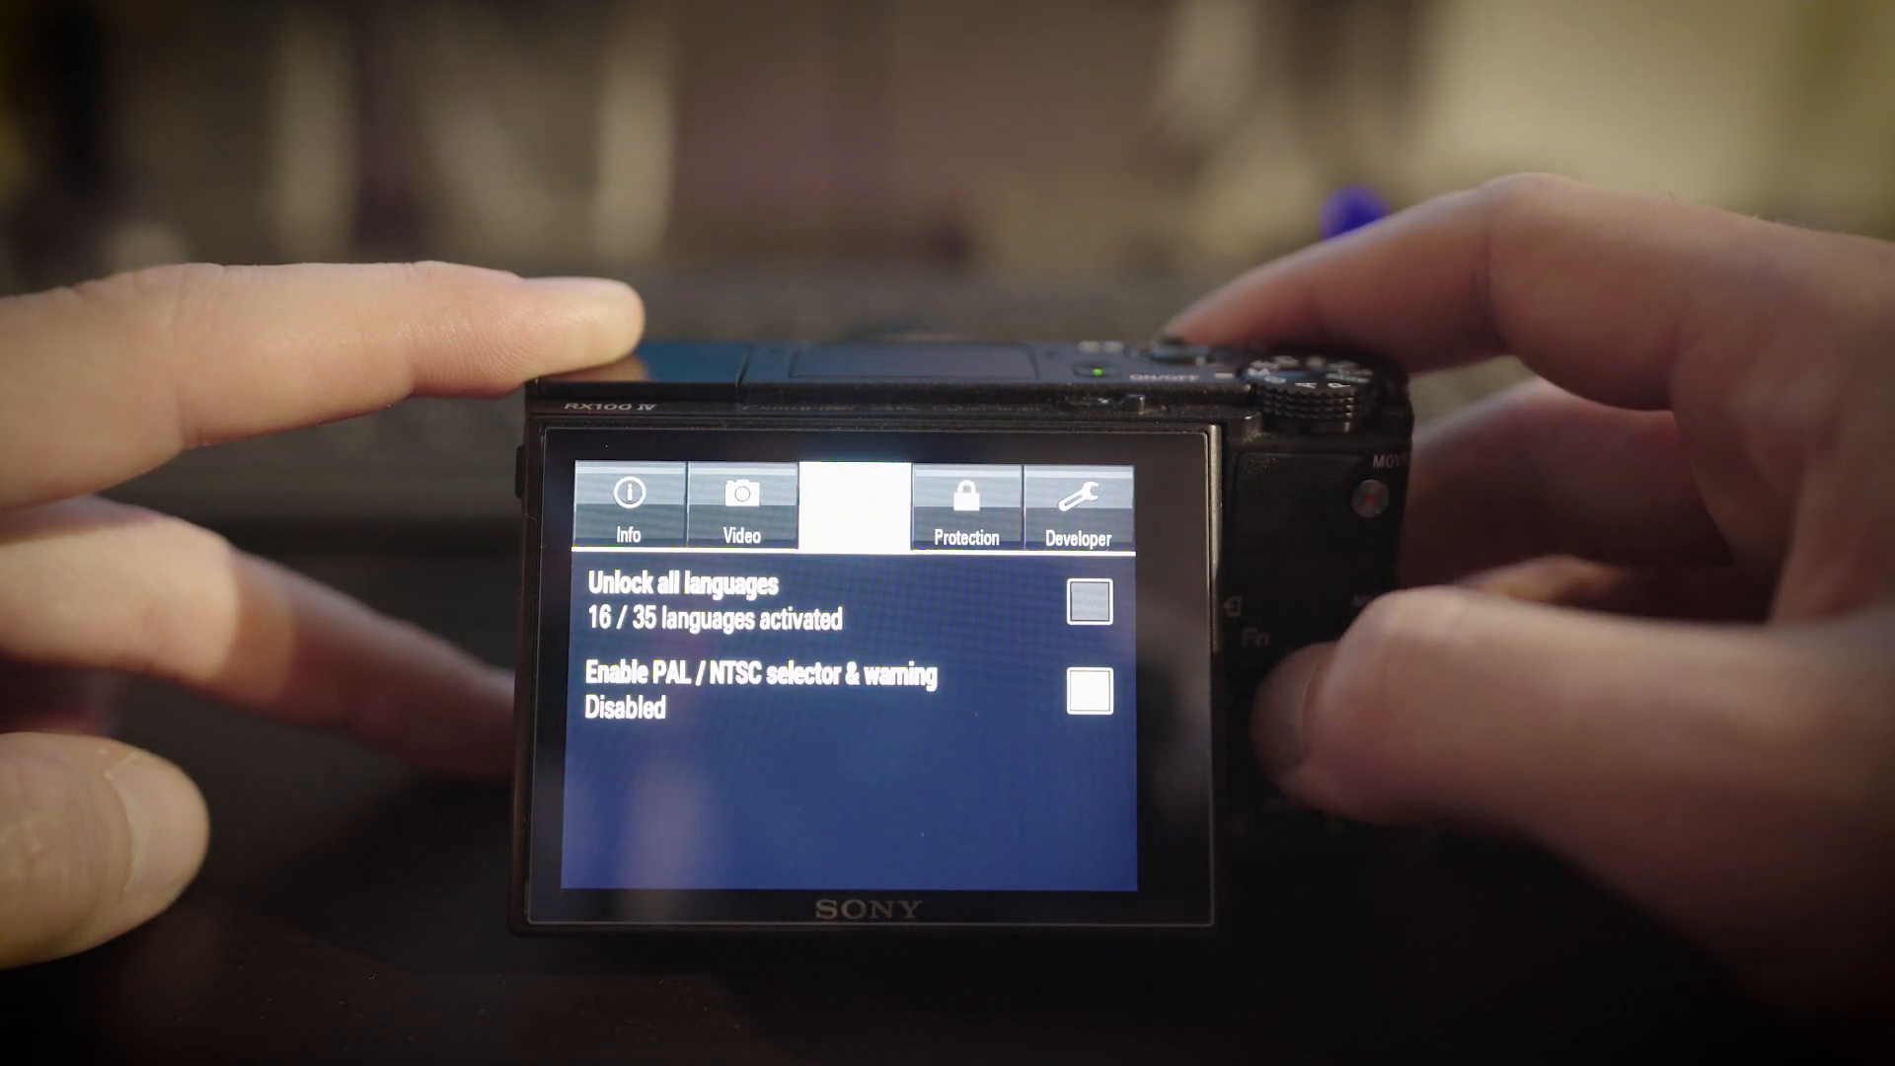